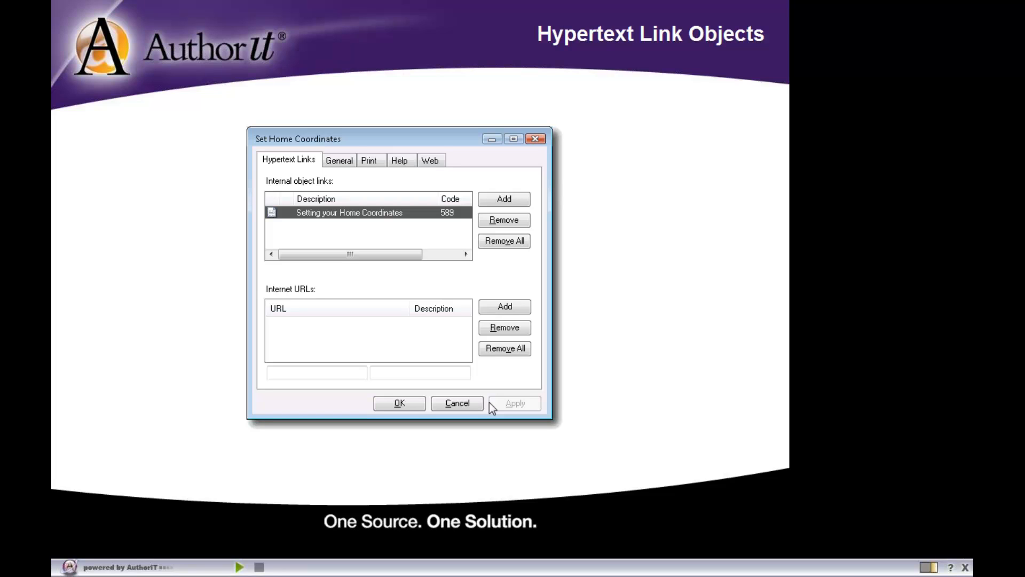
pyautogui.moveTo(403, 156)
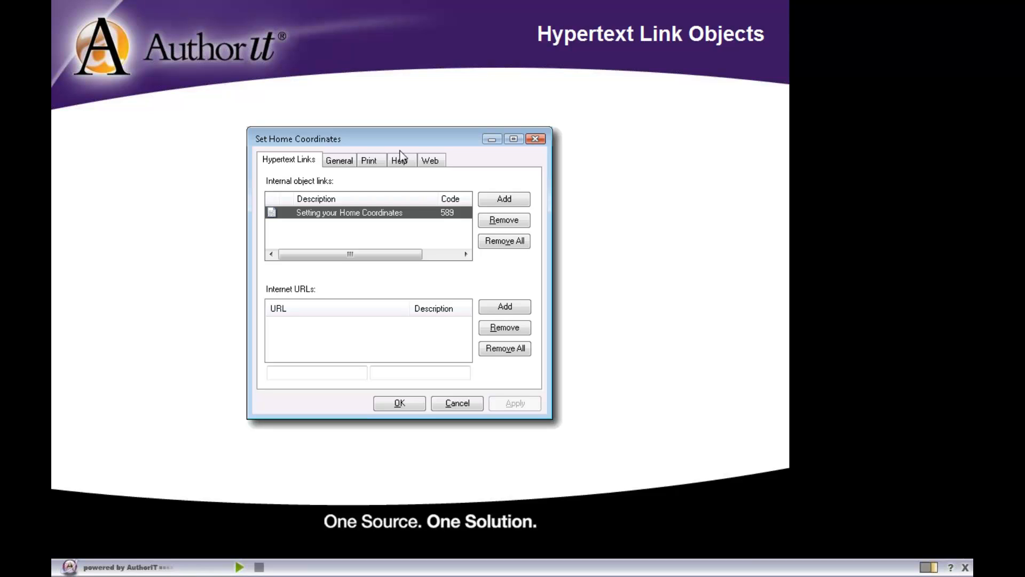
pyautogui.moveTo(264, 163)
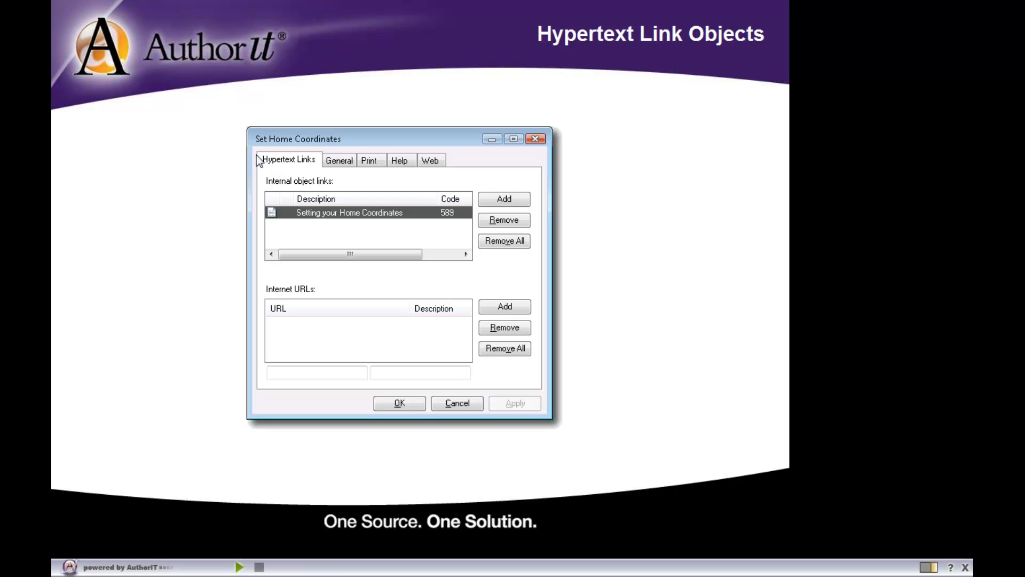
pyautogui.moveTo(252, 286)
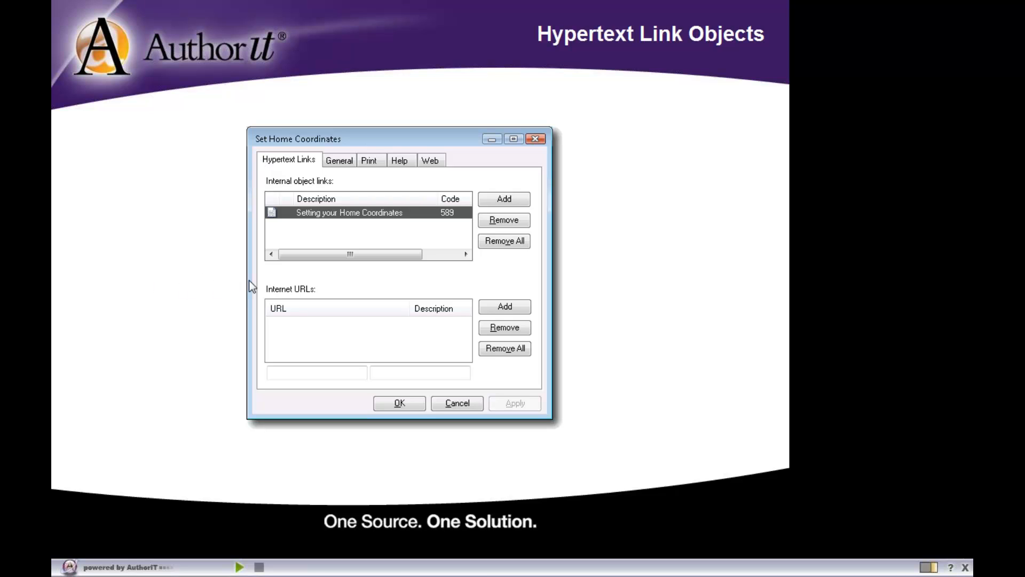
pyautogui.moveTo(473, 284)
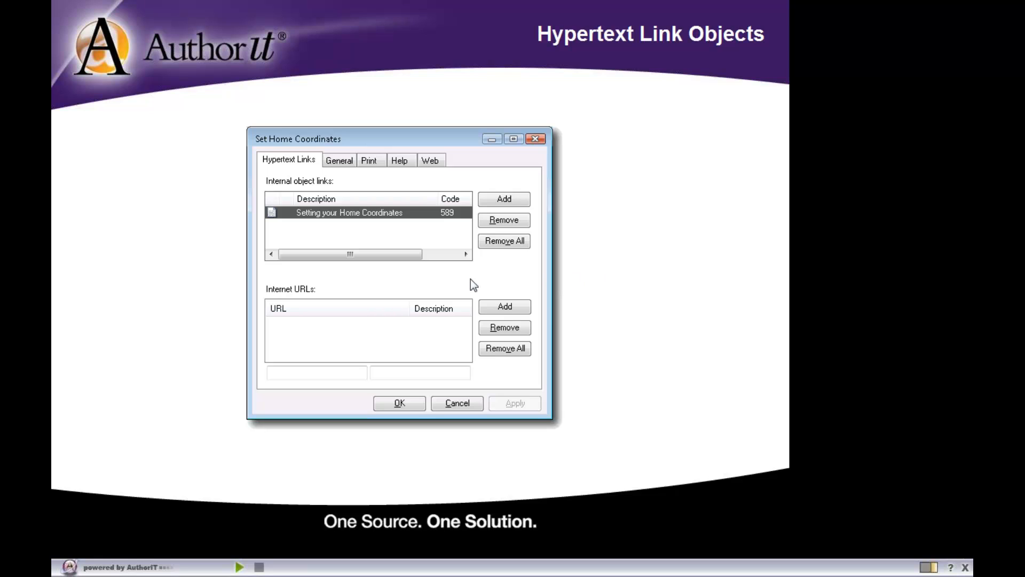
pyautogui.moveTo(477, 276)
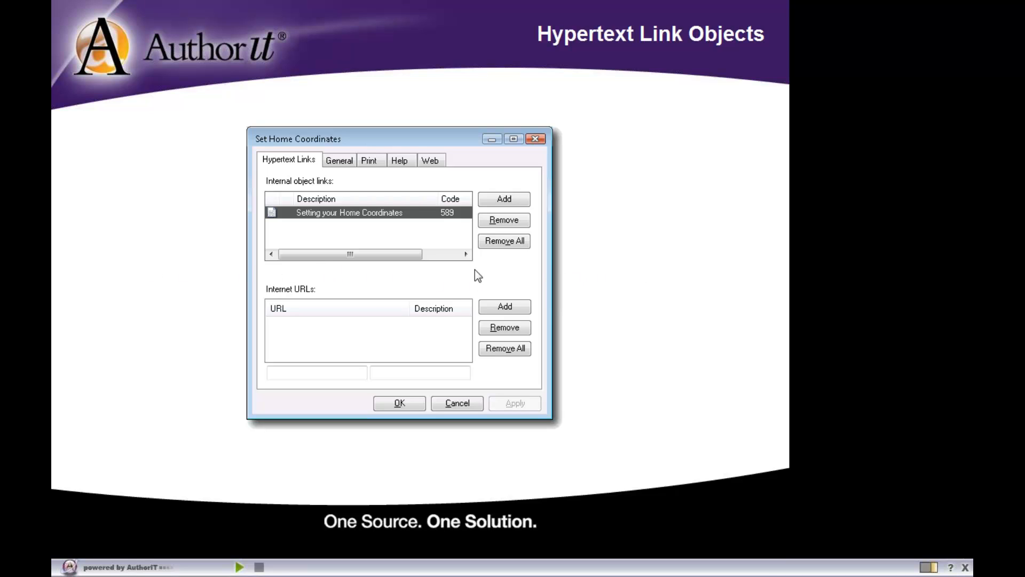
pyautogui.moveTo(316, 265)
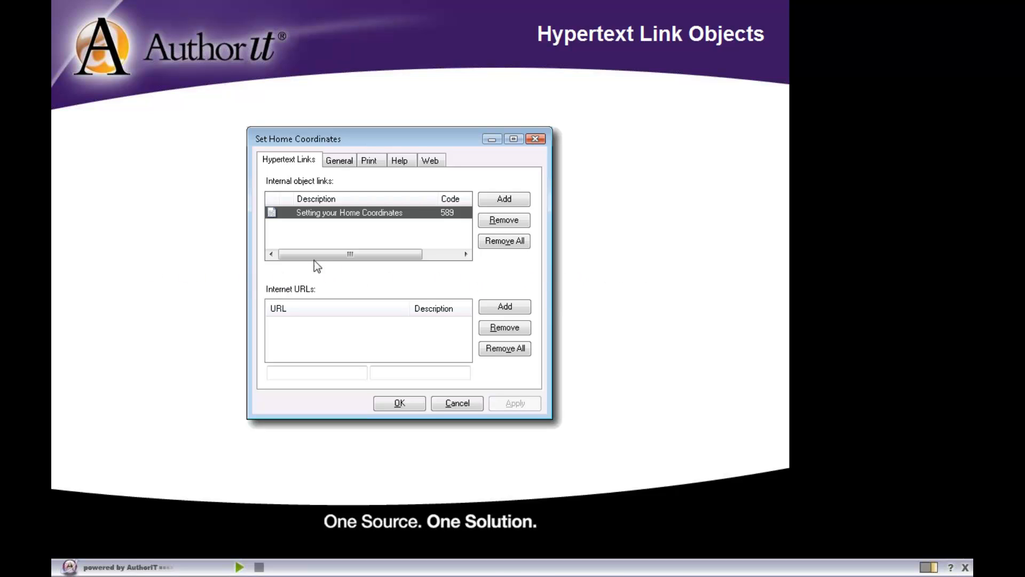
pyautogui.moveTo(332, 347)
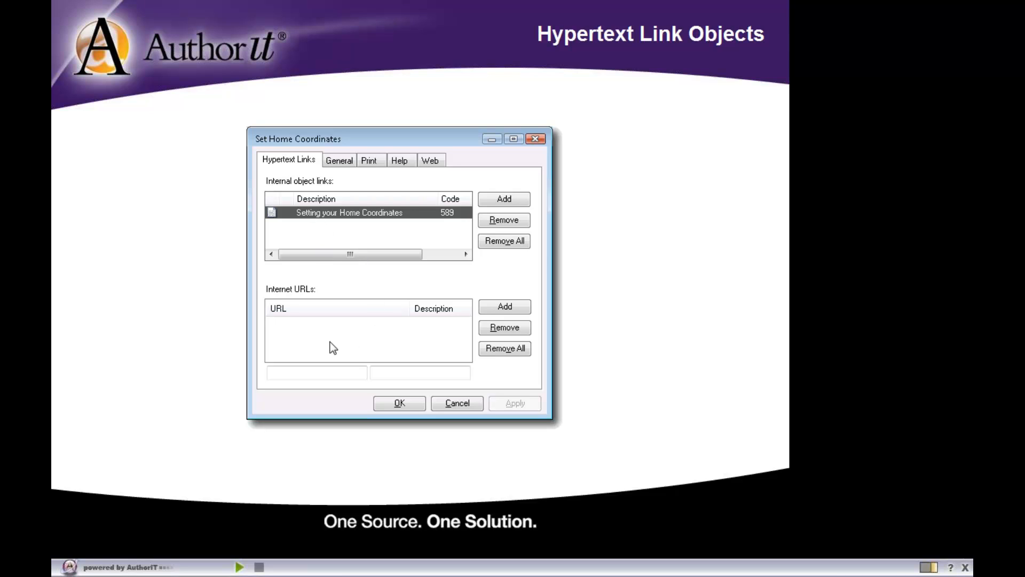
pyautogui.moveTo(511, 278)
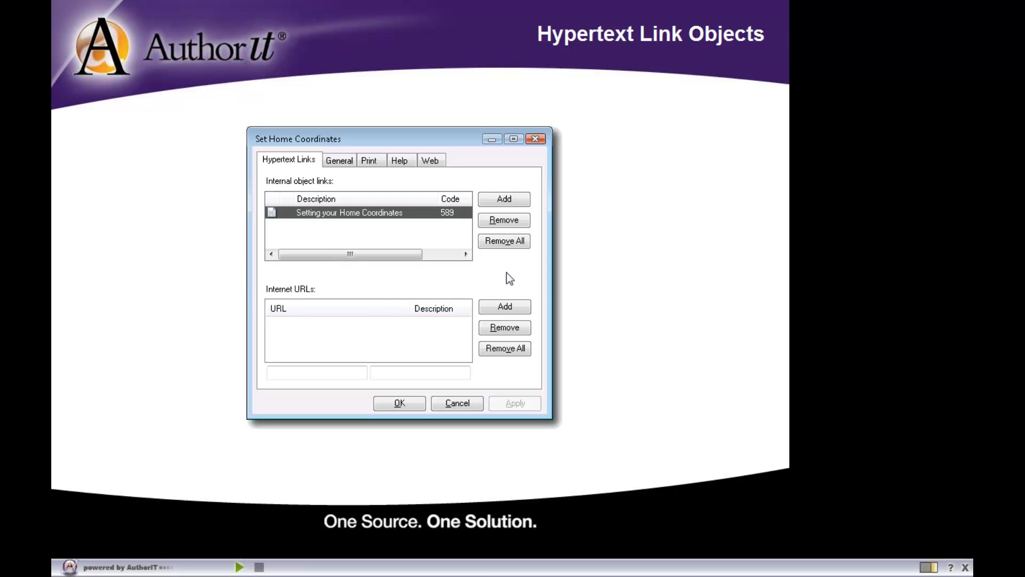
pyautogui.moveTo(216, 274)
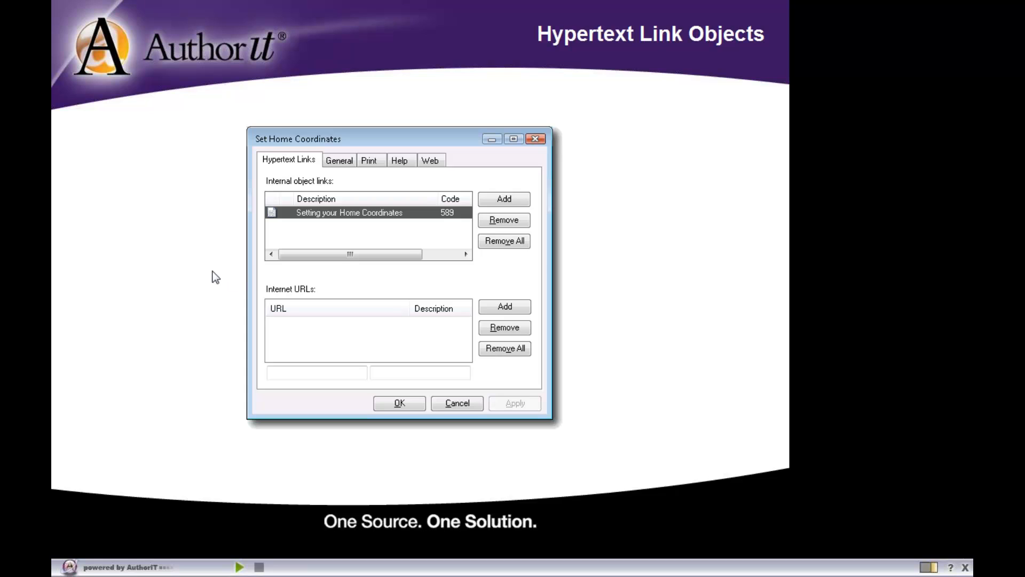
pyautogui.moveTo(318, 206)
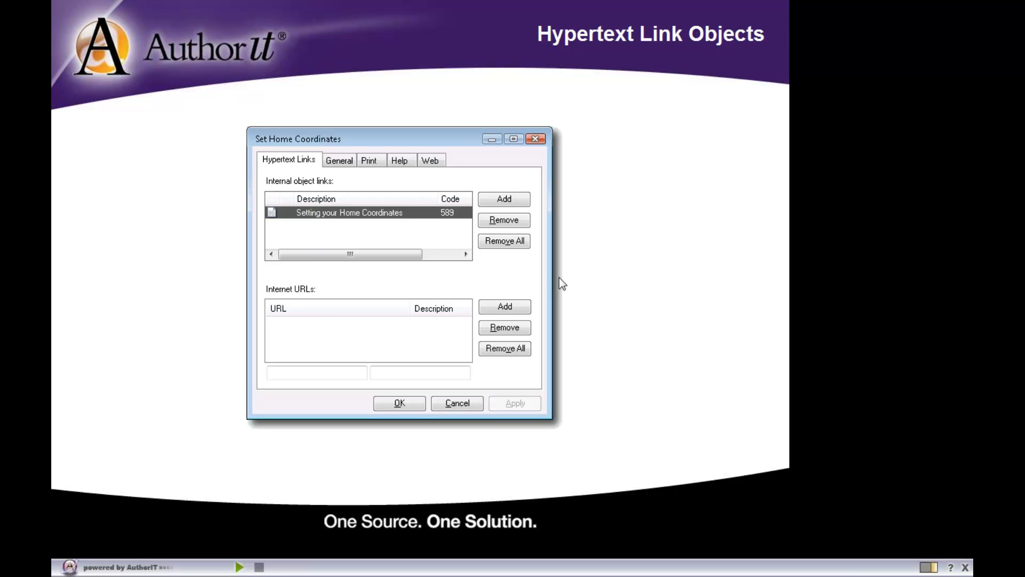
pyautogui.moveTo(209, 283)
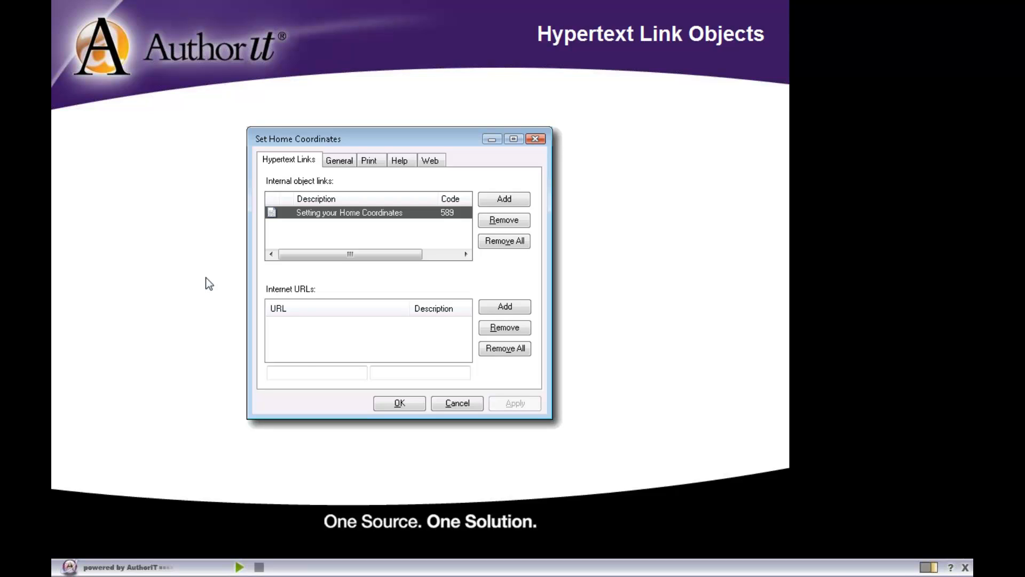
pyautogui.moveTo(327, 379)
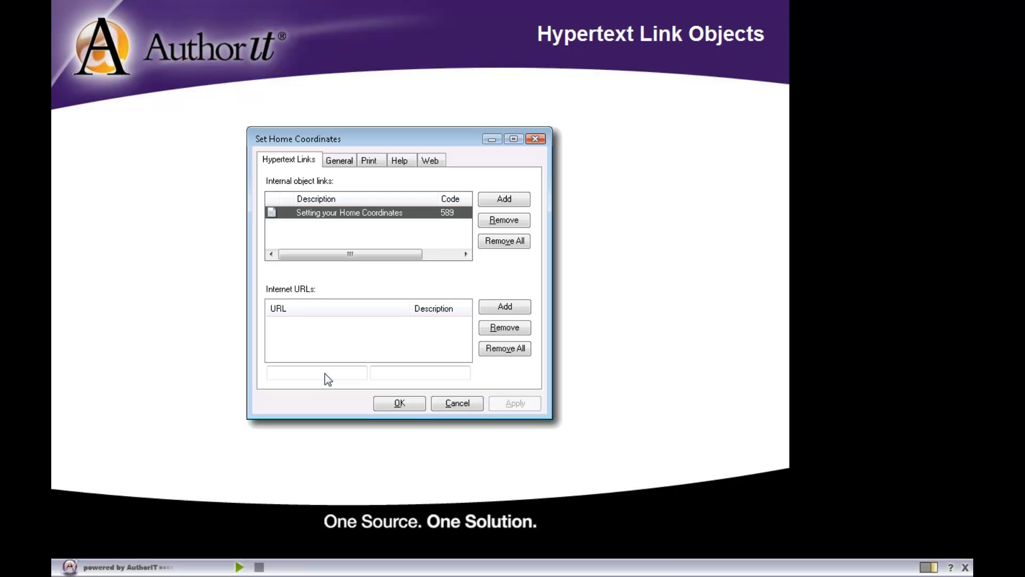
pyautogui.moveTo(489, 272)
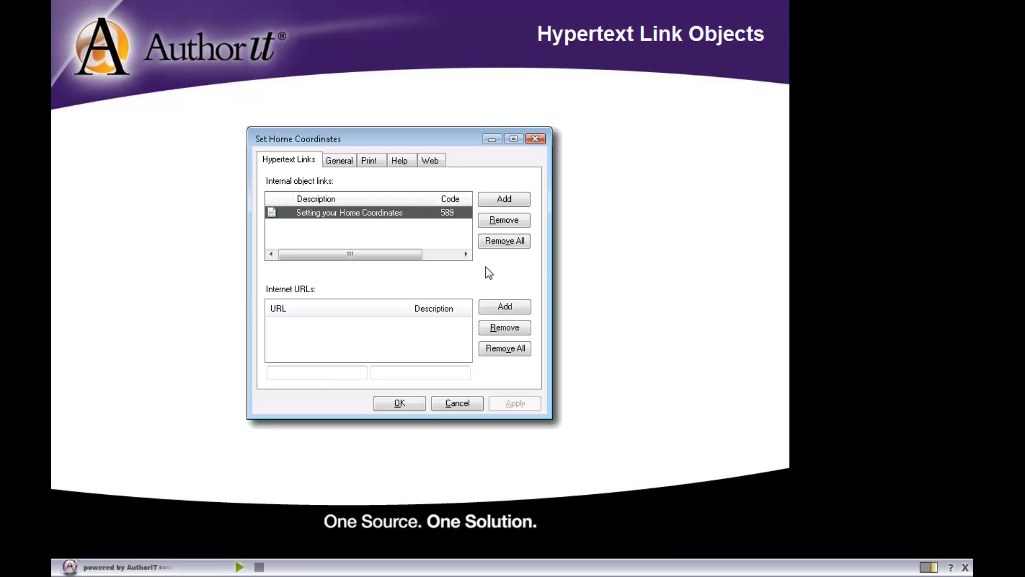
pyautogui.moveTo(216, 282)
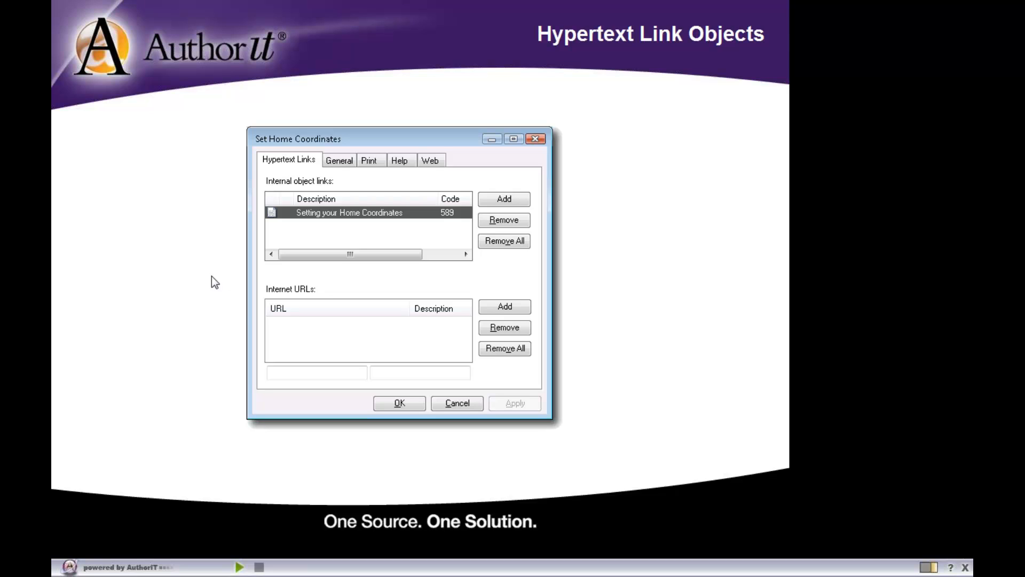
pyautogui.moveTo(318, 210)
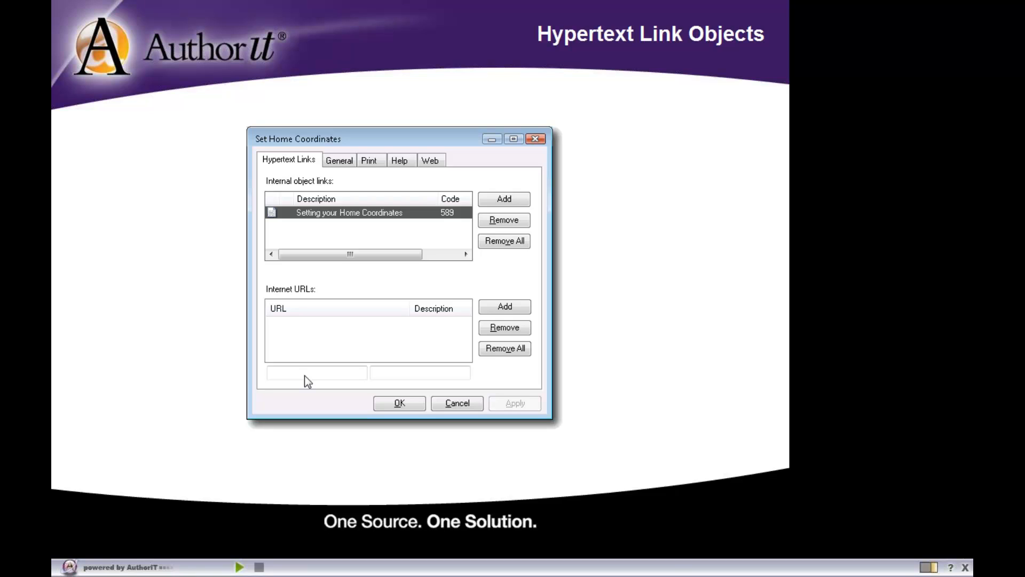
pyautogui.moveTo(611, 427)
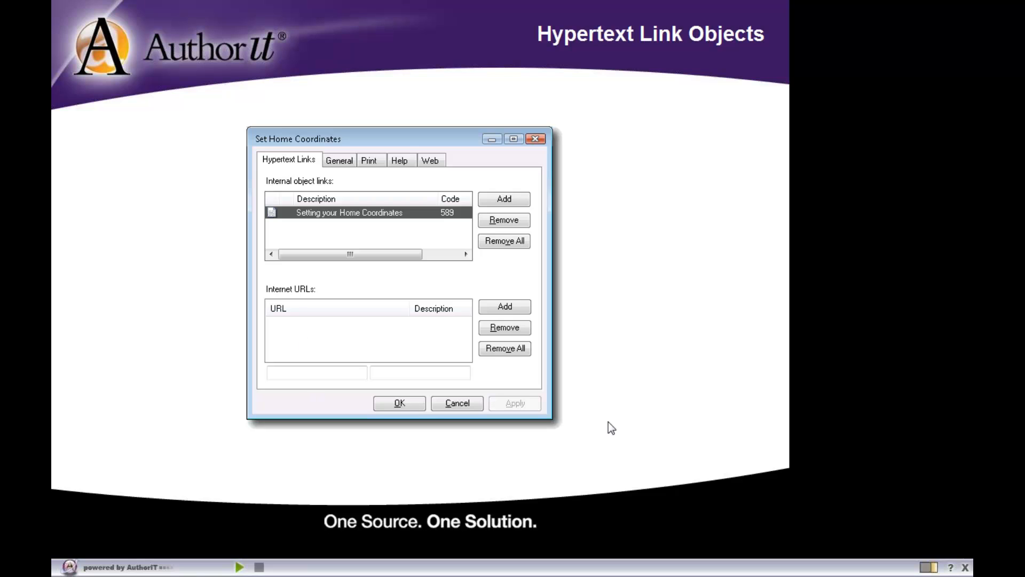
# Step: Show the Installing the Software topic with 'set your home coordinates' as linked text
pyautogui.click(400, 403)
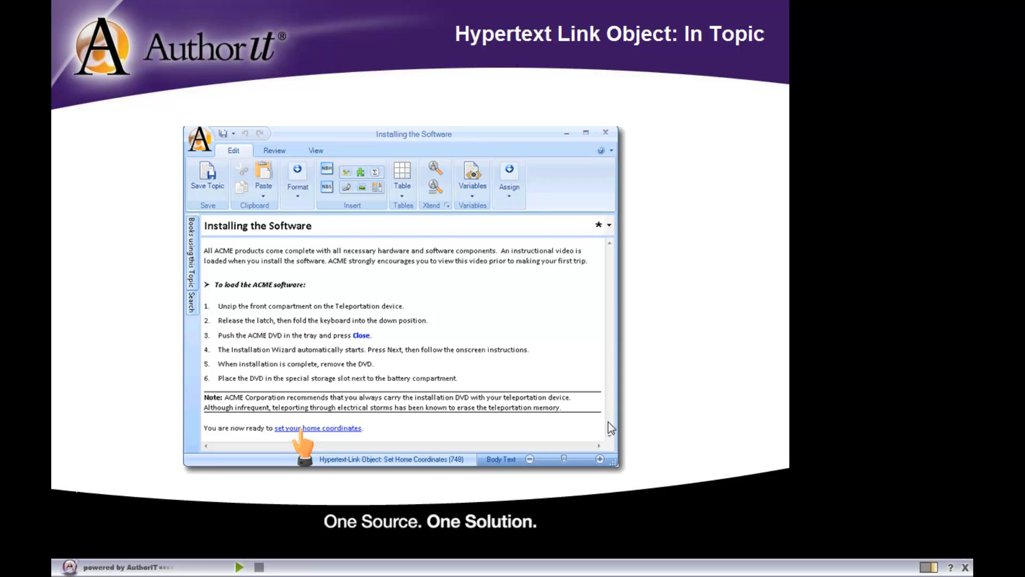
pyautogui.moveTo(484, 401)
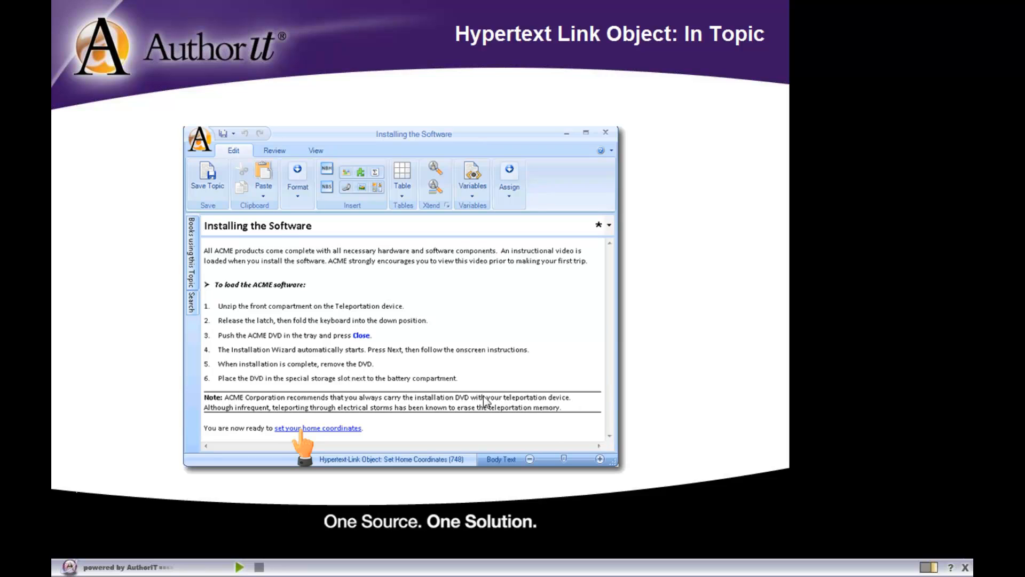
pyautogui.moveTo(409, 418)
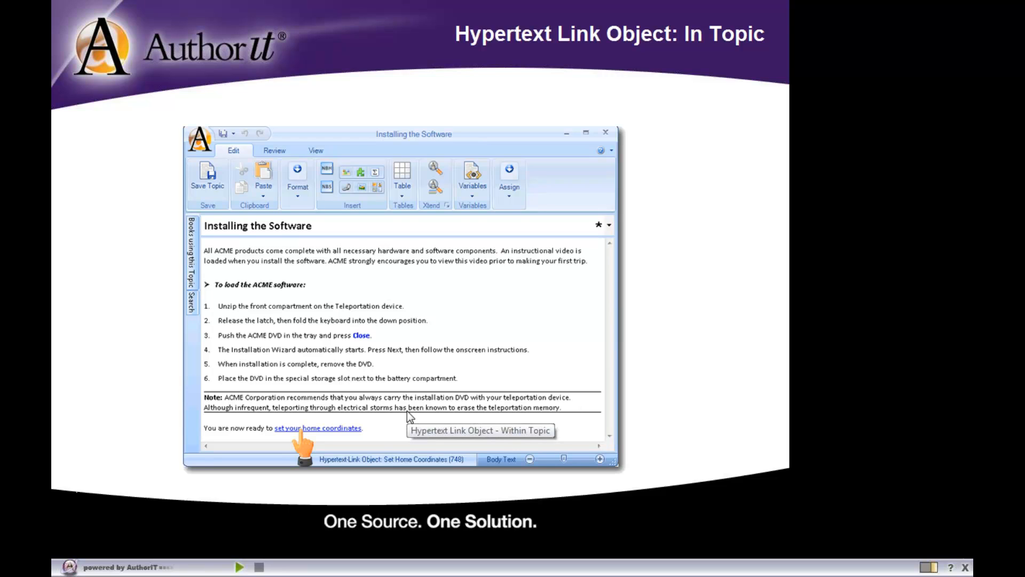
pyautogui.moveTo(274, 438)
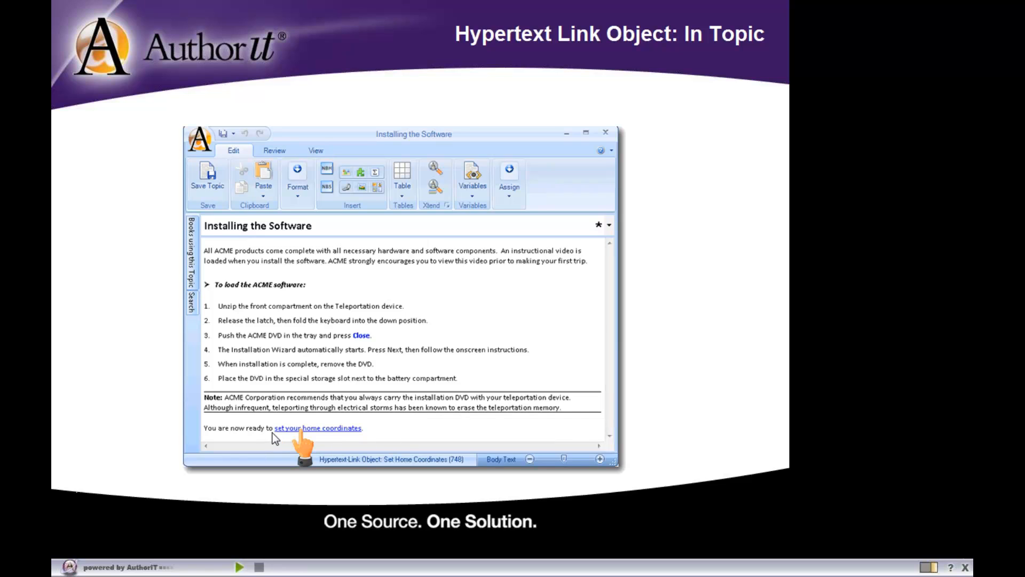
pyautogui.moveTo(320, 438)
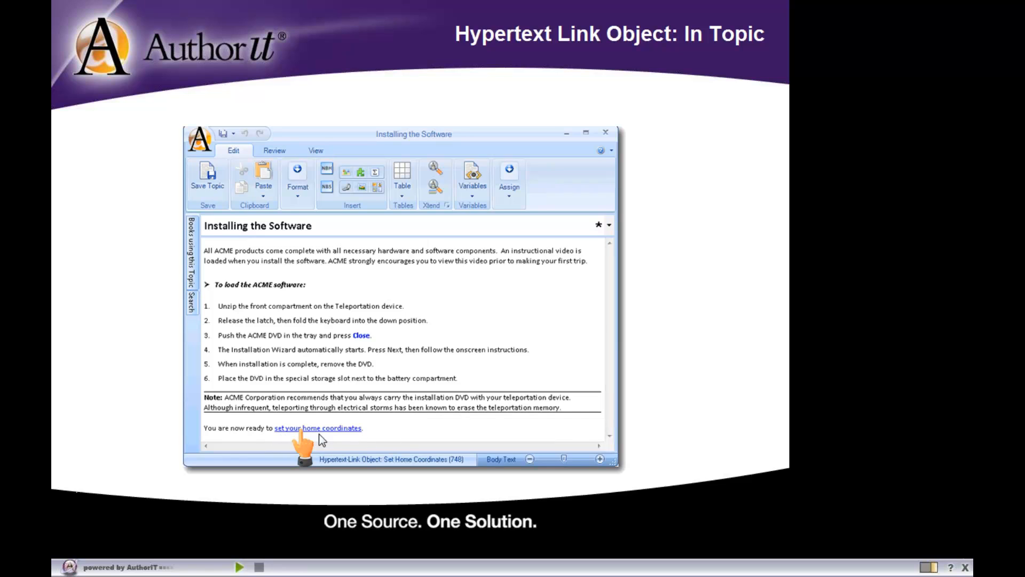
pyautogui.moveTo(289, 437)
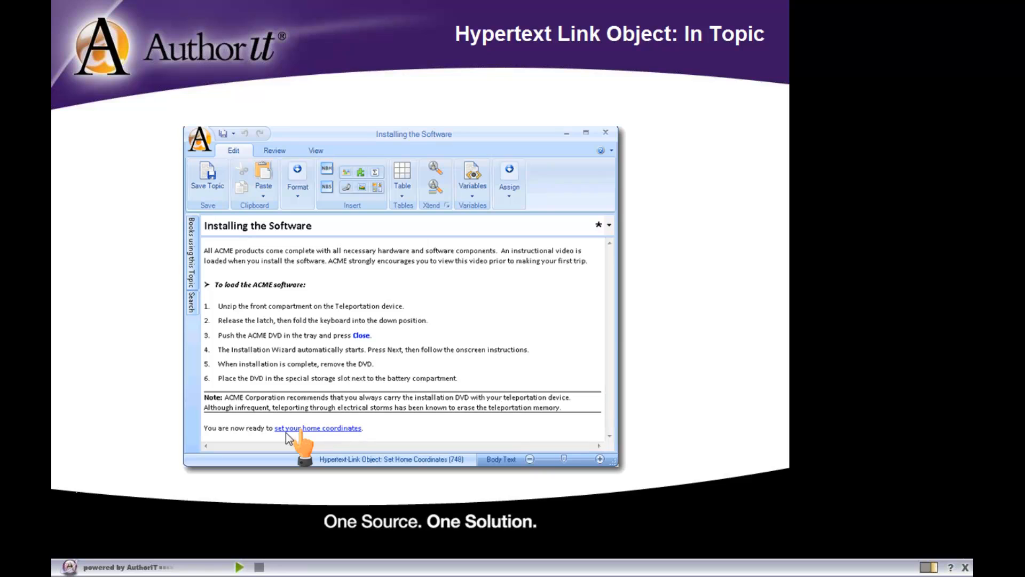
pyautogui.moveTo(295, 438)
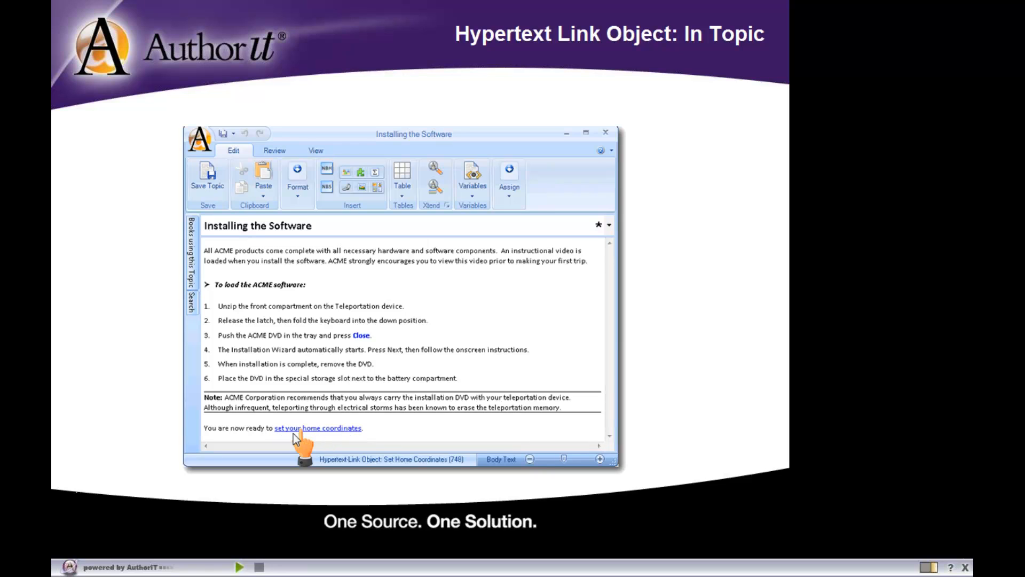
pyautogui.moveTo(363, 438)
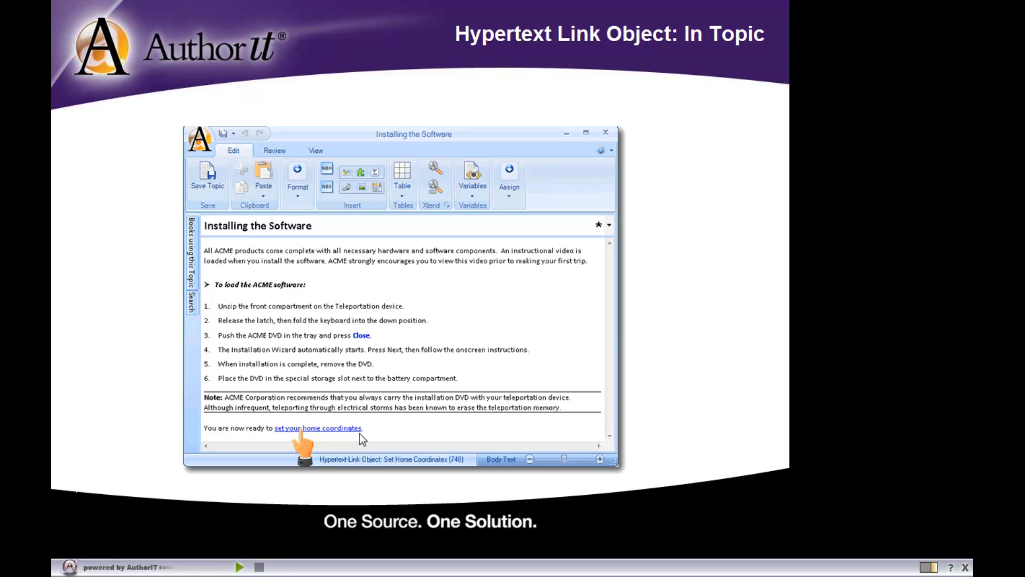
pyautogui.moveTo(329, 437)
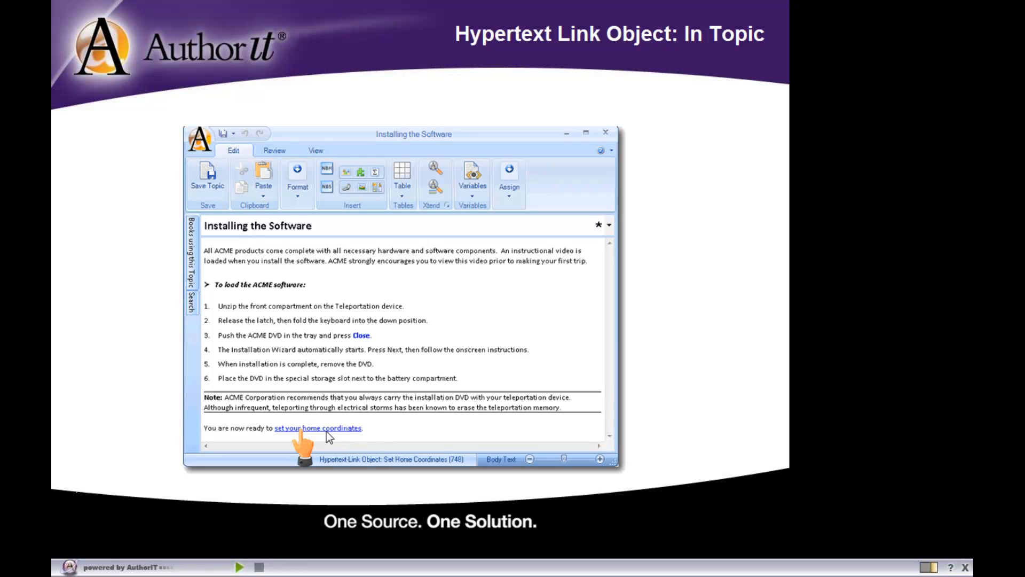
pyautogui.moveTo(325, 434)
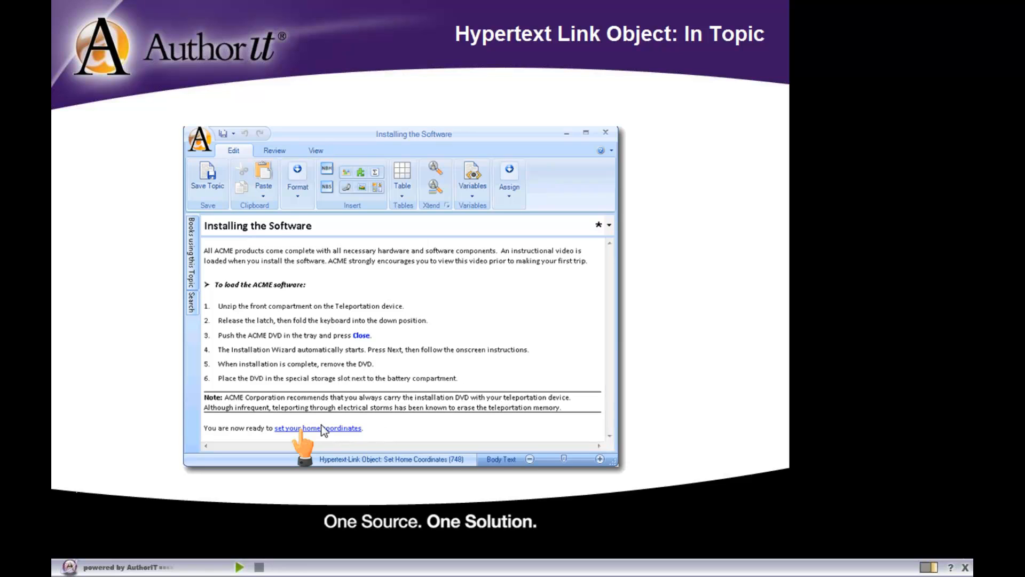
pyautogui.moveTo(348, 471)
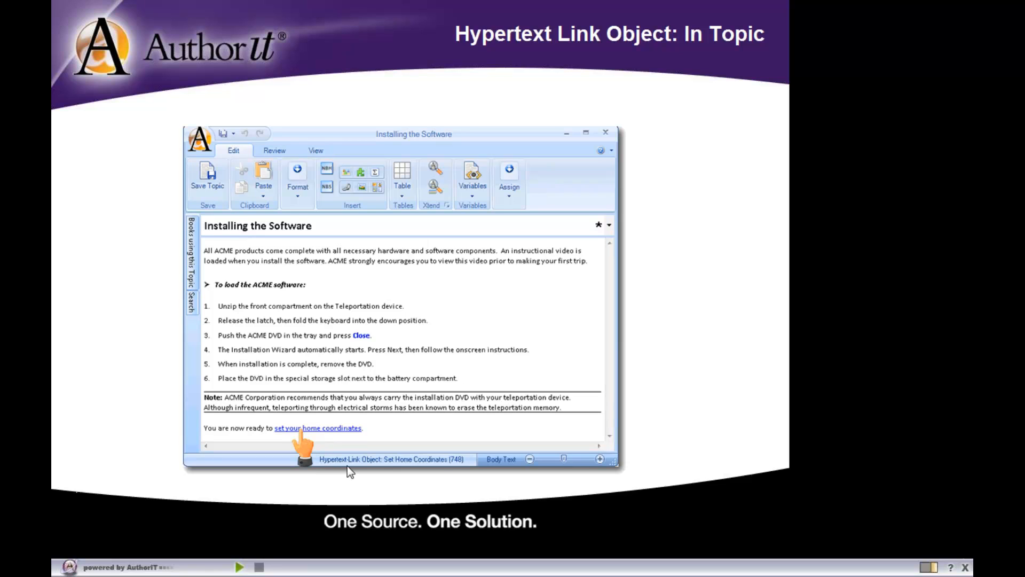
pyautogui.moveTo(362, 474)
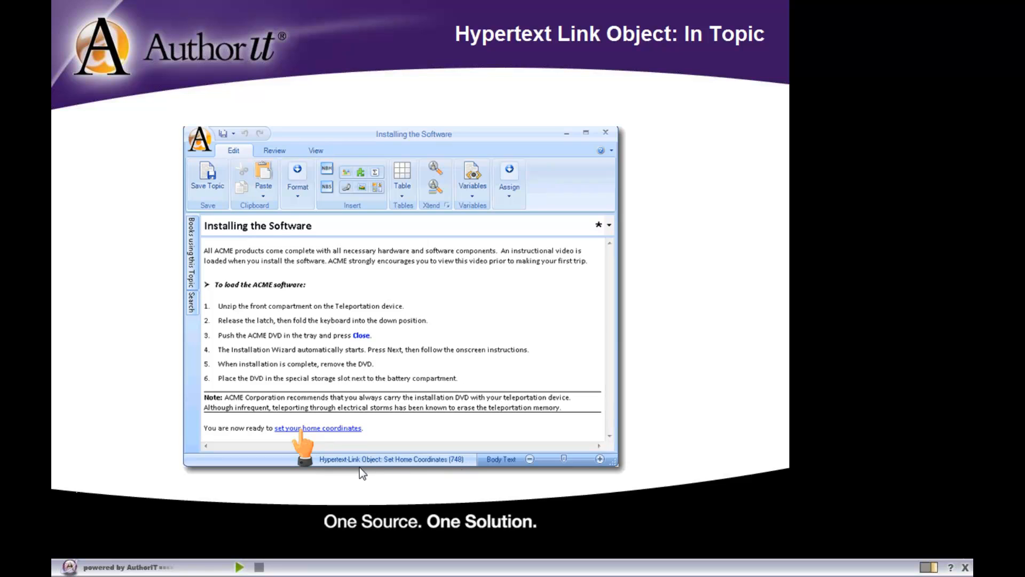
pyautogui.moveTo(468, 471)
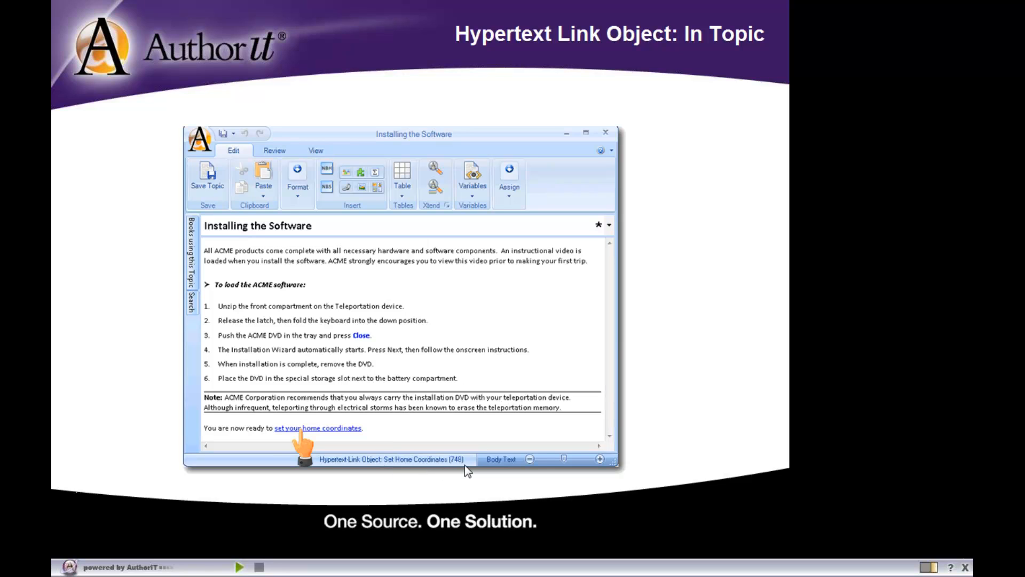
pyautogui.moveTo(314, 470)
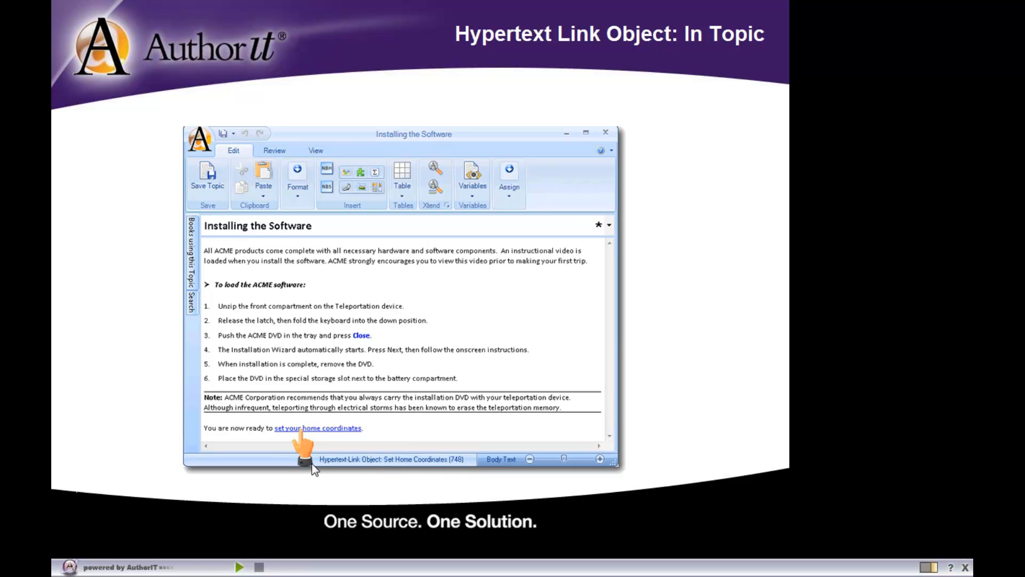
pyautogui.moveTo(389, 468)
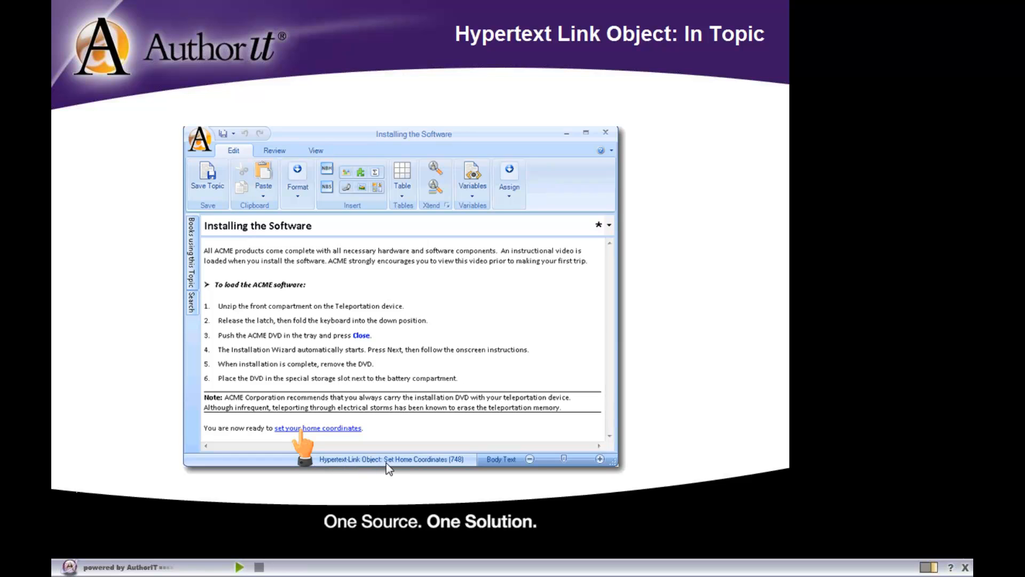
pyautogui.moveTo(450, 470)
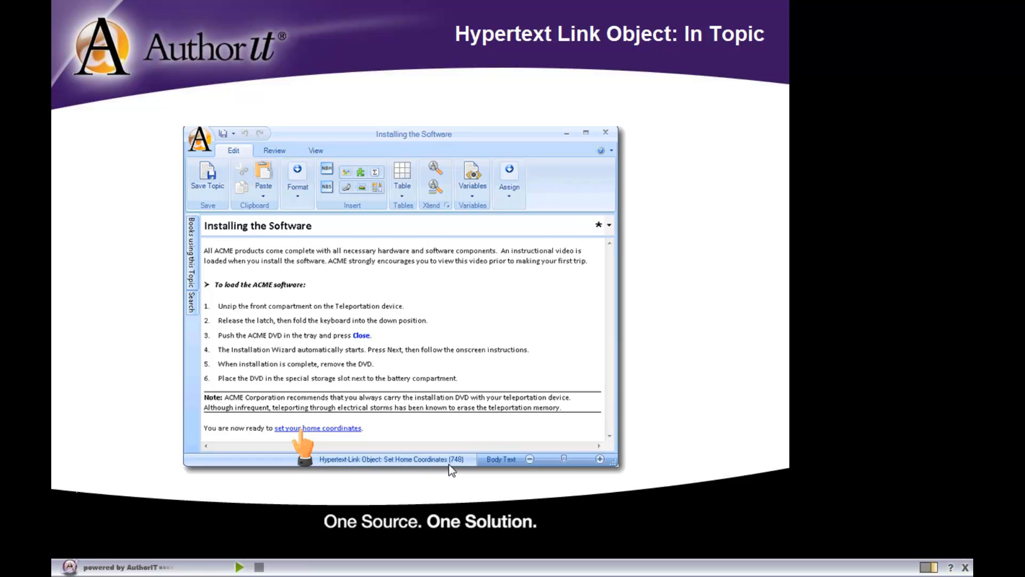
pyautogui.moveTo(461, 471)
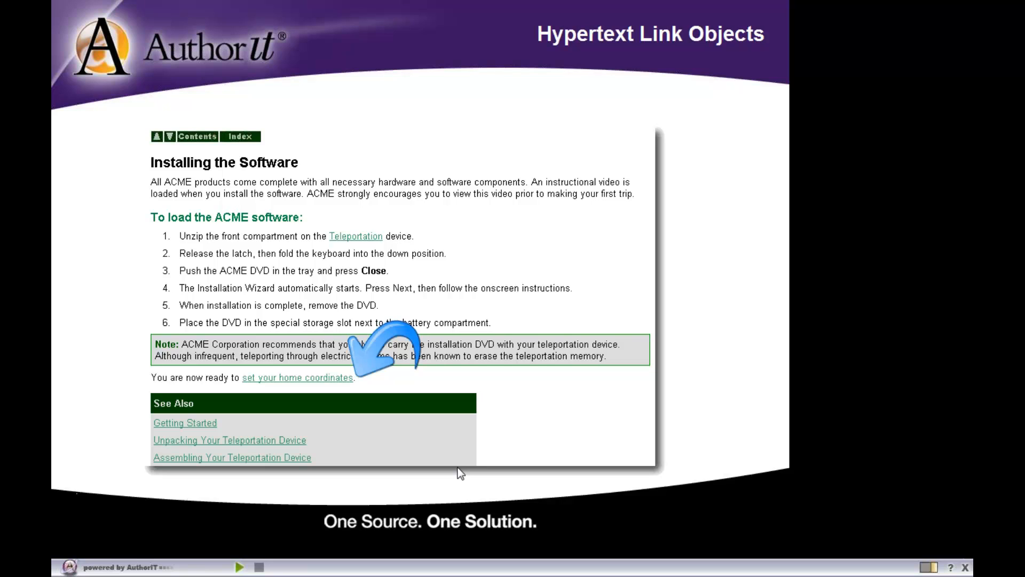
pyautogui.moveTo(245, 387)
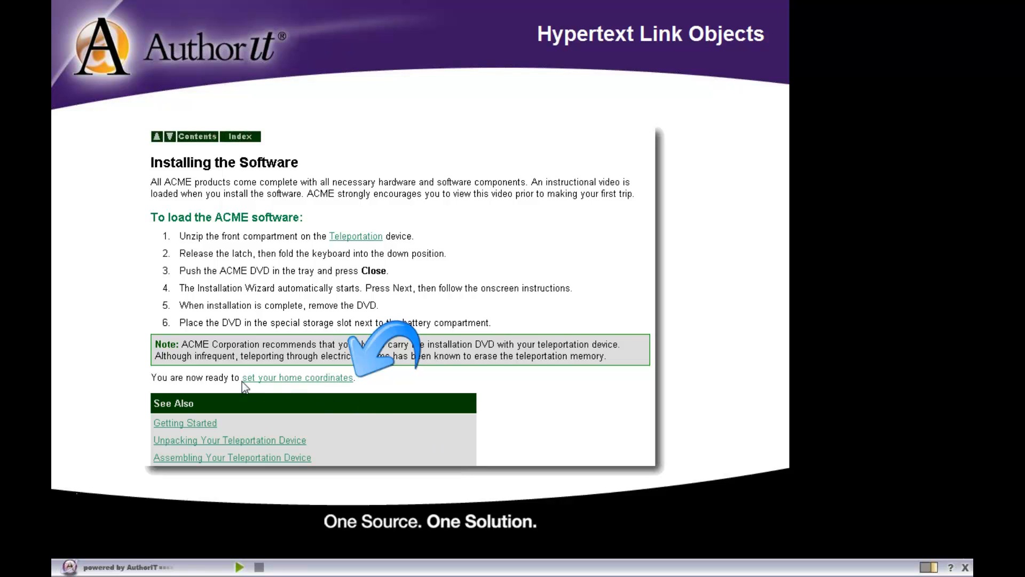
pyautogui.moveTo(282, 389)
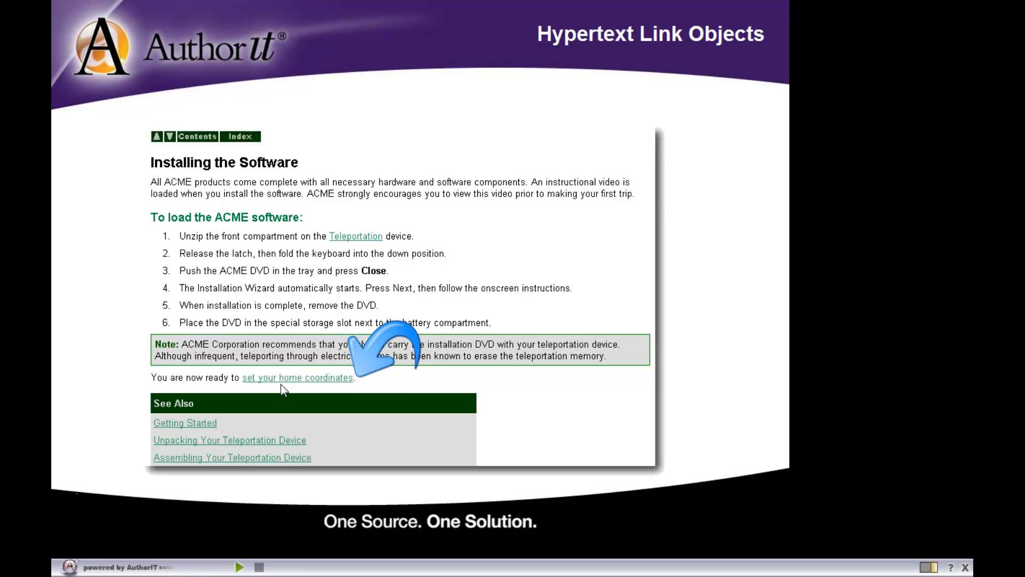
pyautogui.moveTo(357, 391)
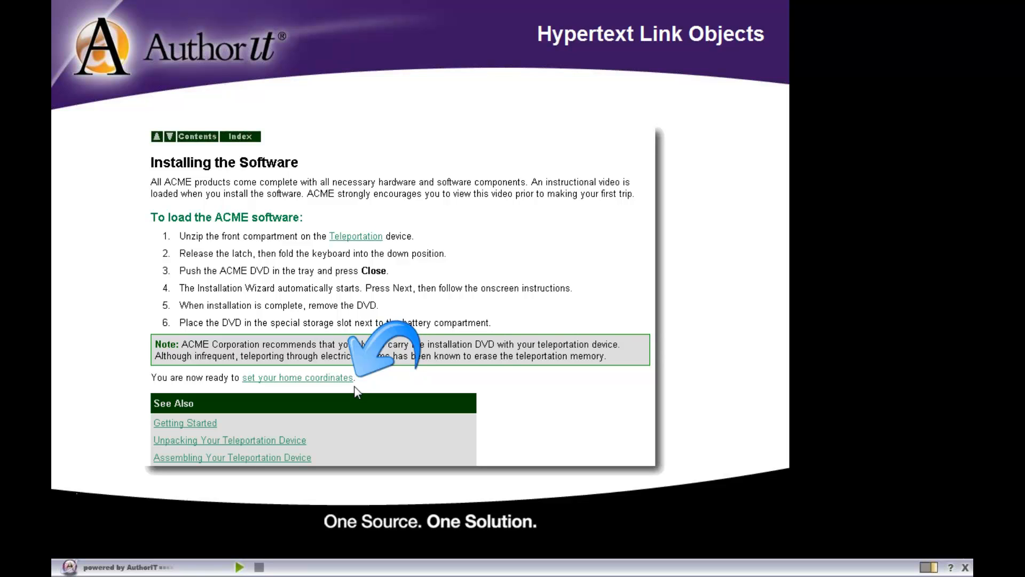
pyautogui.moveTo(308, 381)
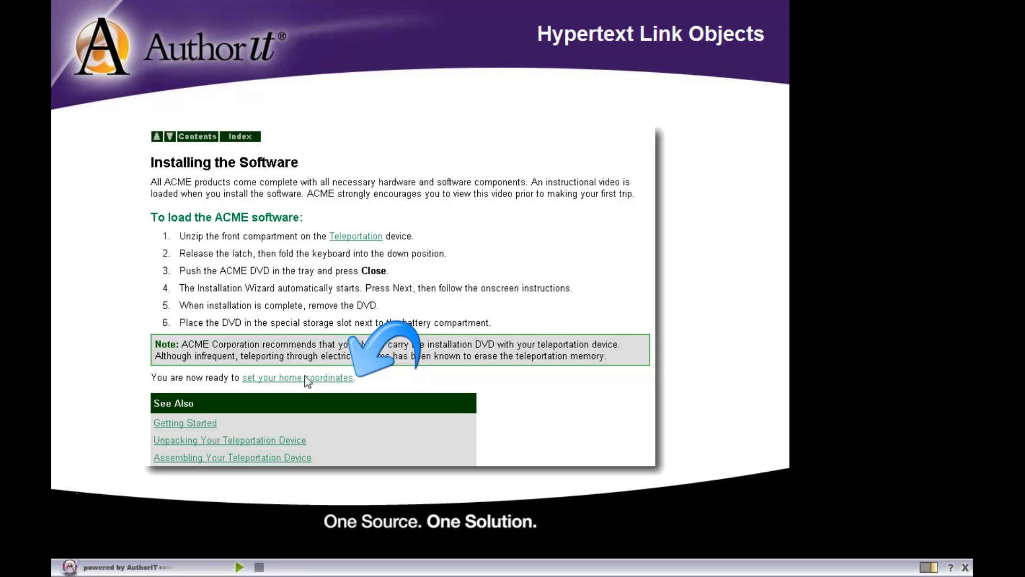
pyautogui.moveTo(307, 384)
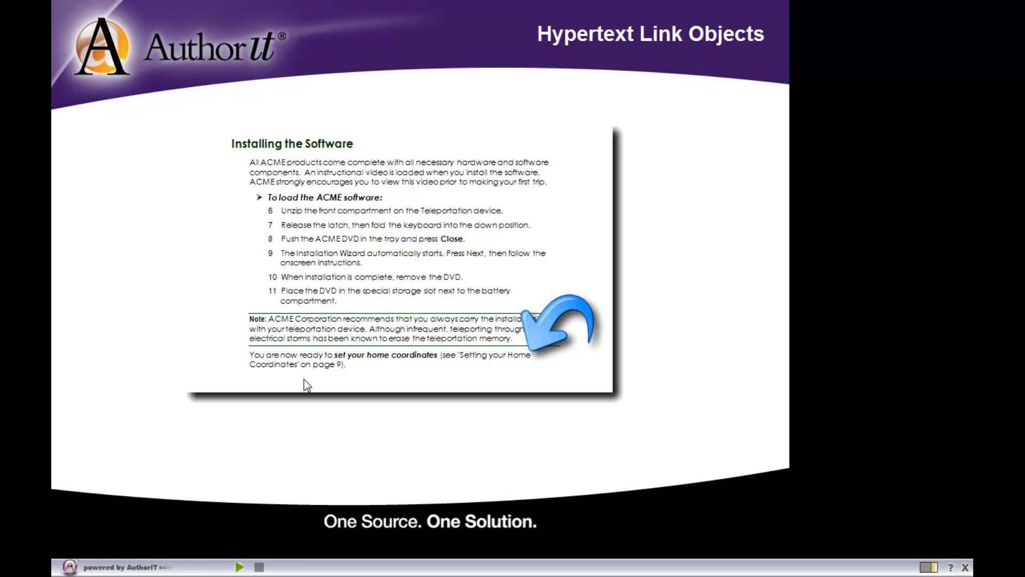
pyautogui.moveTo(356, 391)
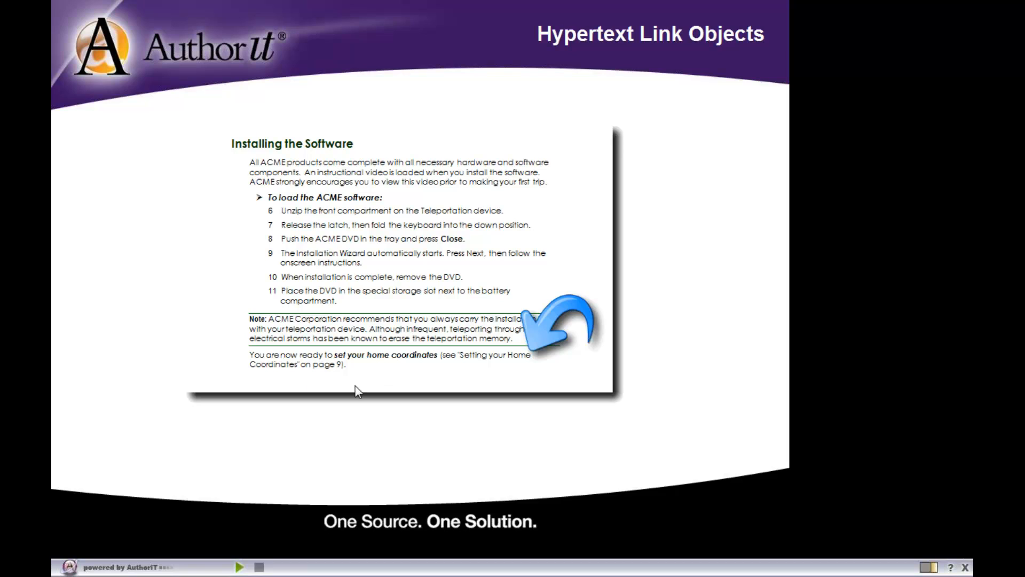
pyautogui.moveTo(442, 367)
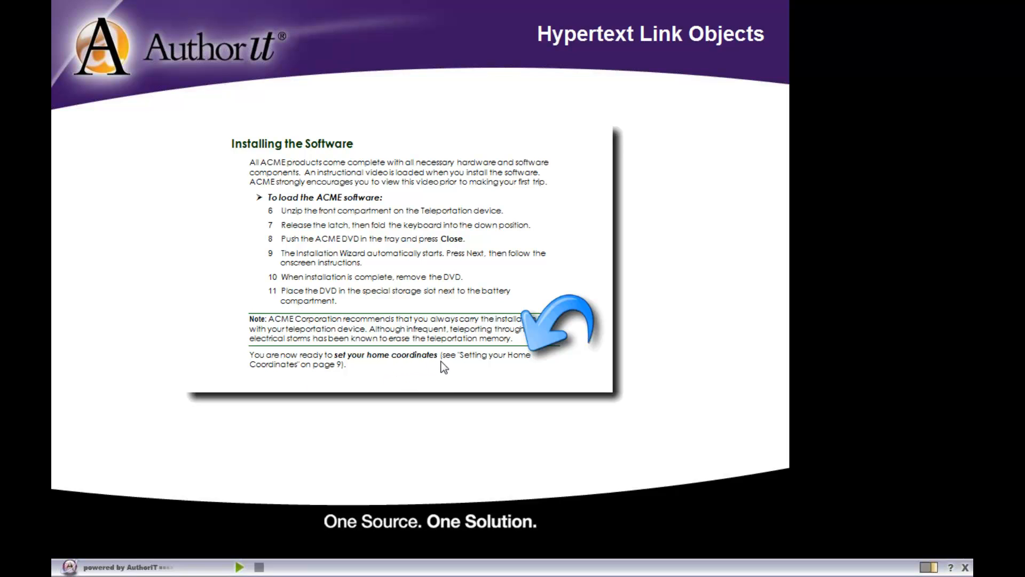
pyautogui.moveTo(451, 364)
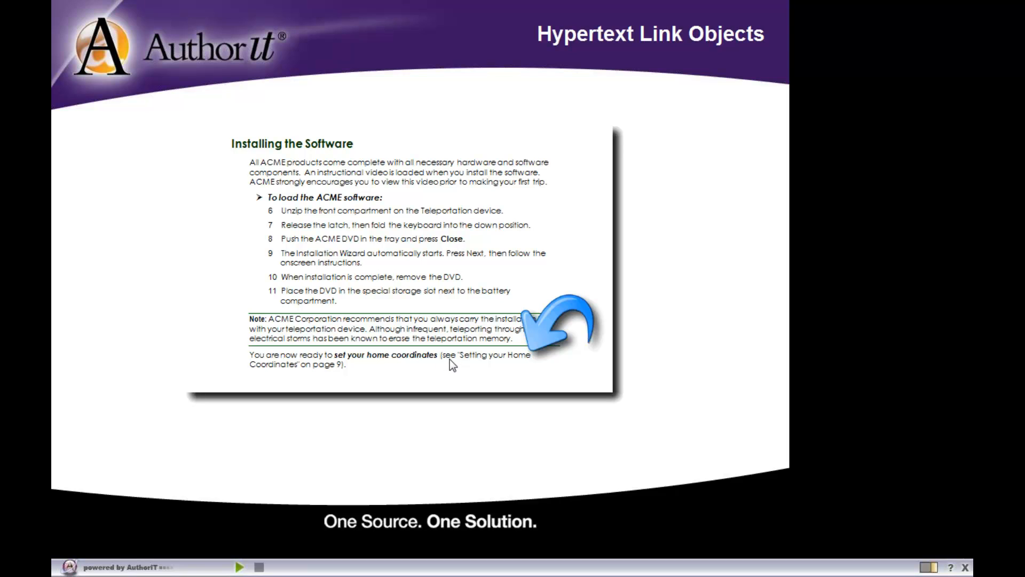
pyautogui.moveTo(528, 367)
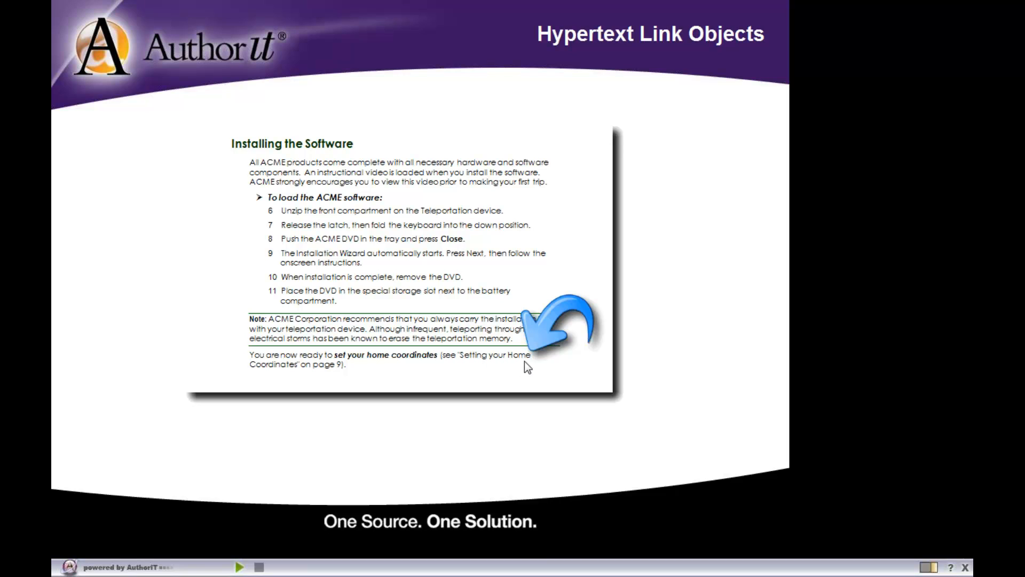
pyautogui.moveTo(255, 376)
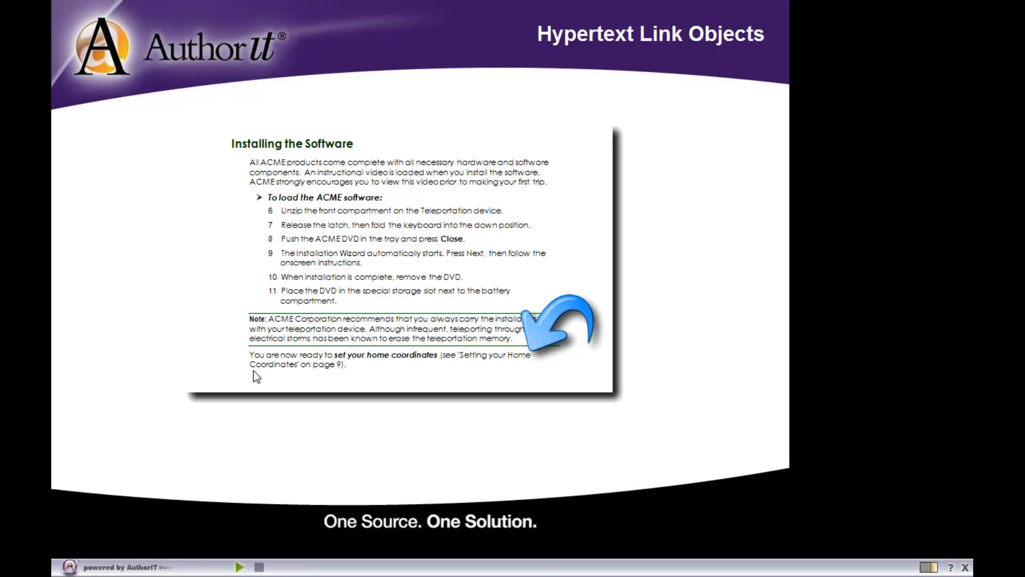
pyautogui.moveTo(298, 376)
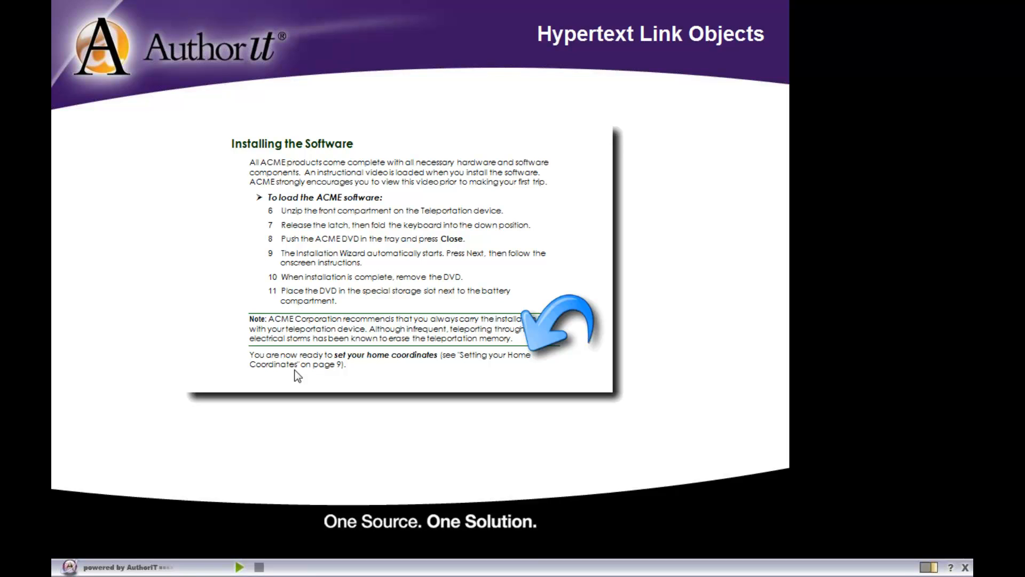
pyautogui.moveTo(340, 375)
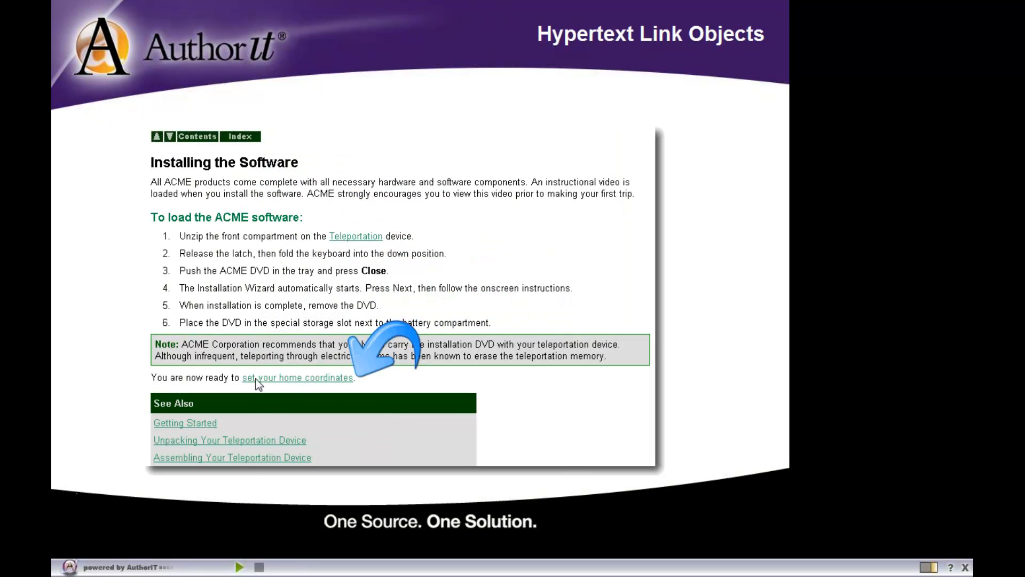
pyautogui.moveTo(353, 391)
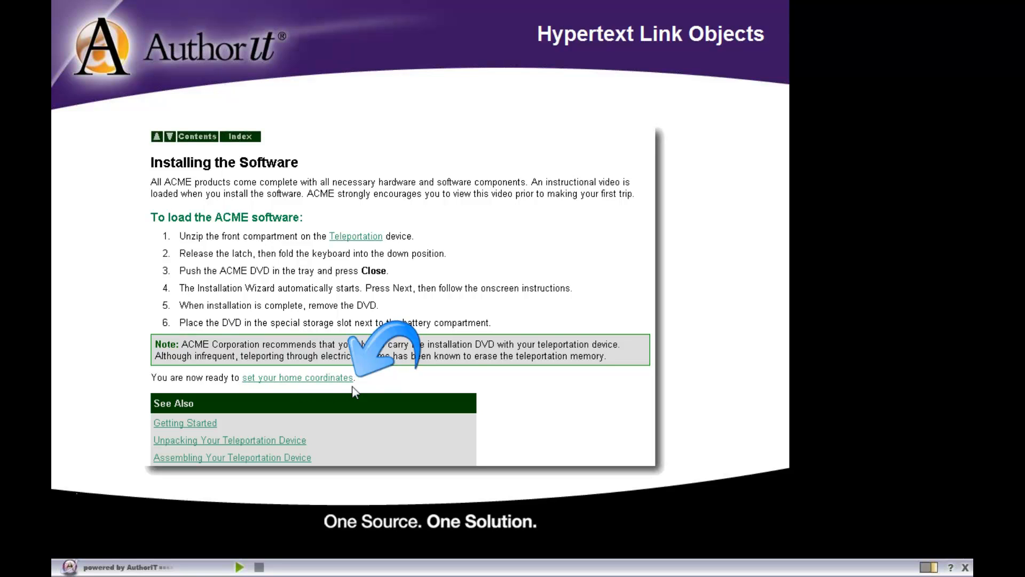